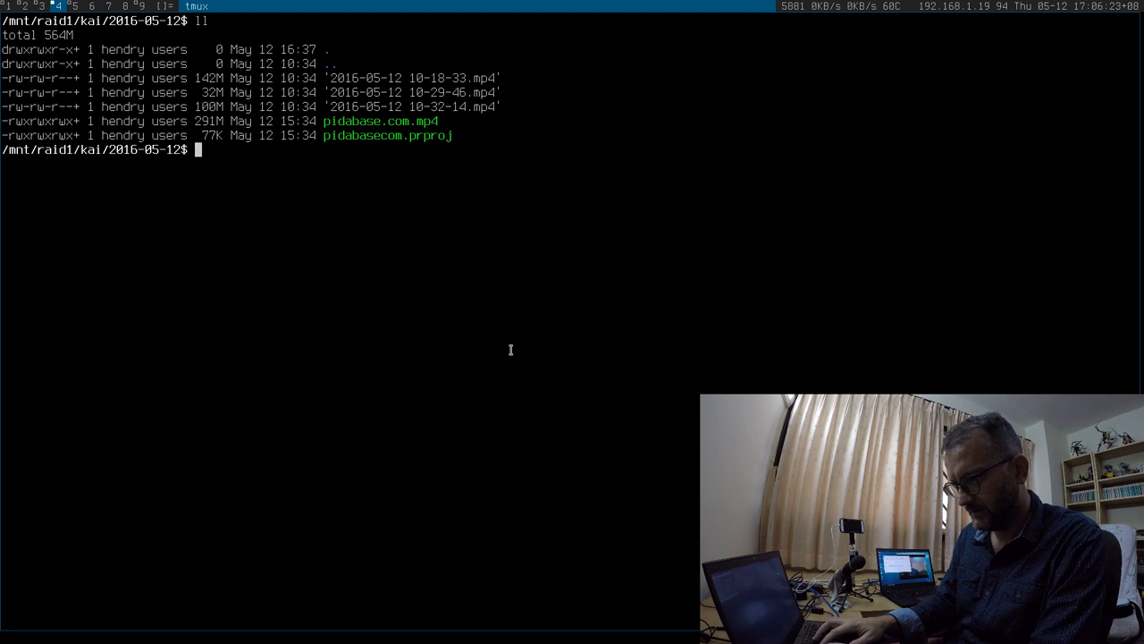
Step: Search shell history for the '3.jp' capture command in the 2016-05-12 folder
key("ctrl+r")
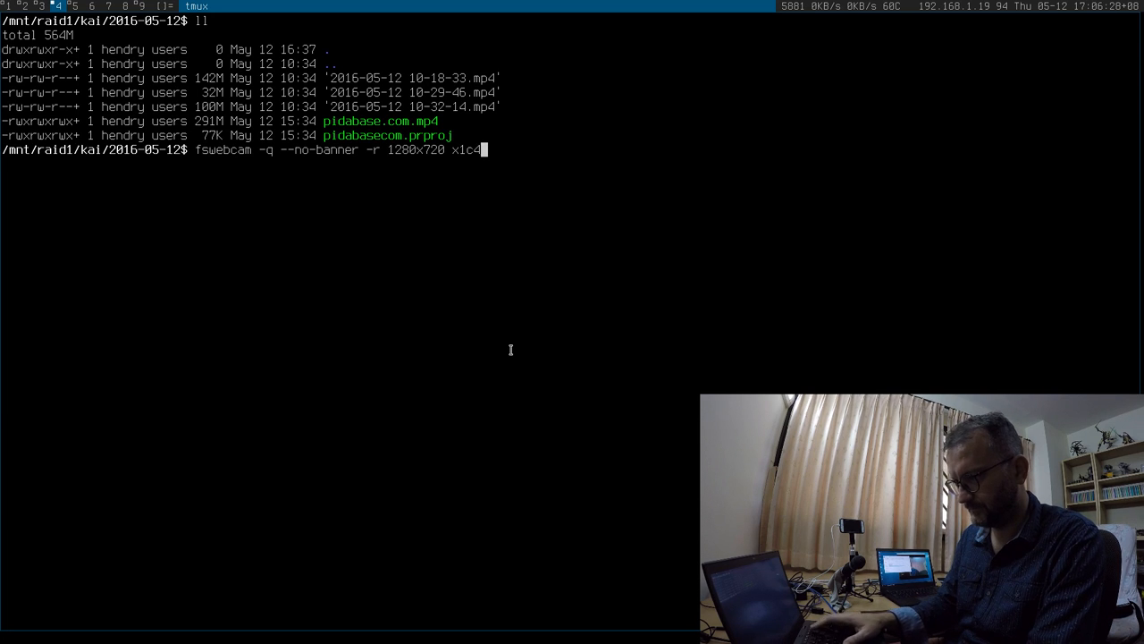
type("3.jp")
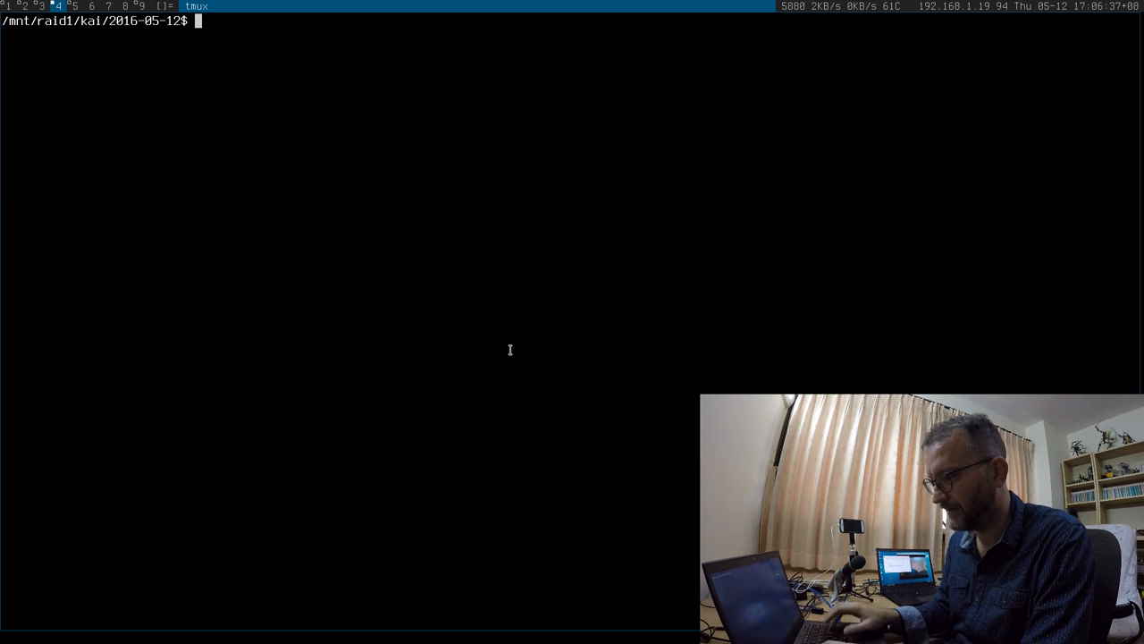
Step: List the folder, view 'Screen Shot 2016-05-12 at 5.05.36 pm.png' in sxiv, and start a mount query
type("ll")
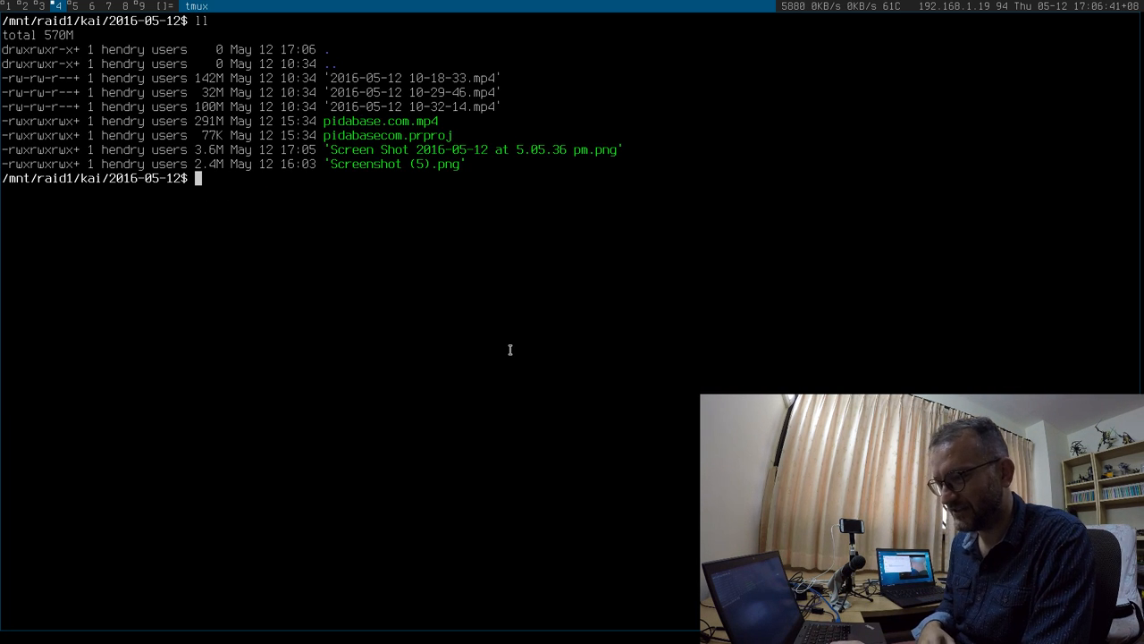
type("sxiv 'Screen")
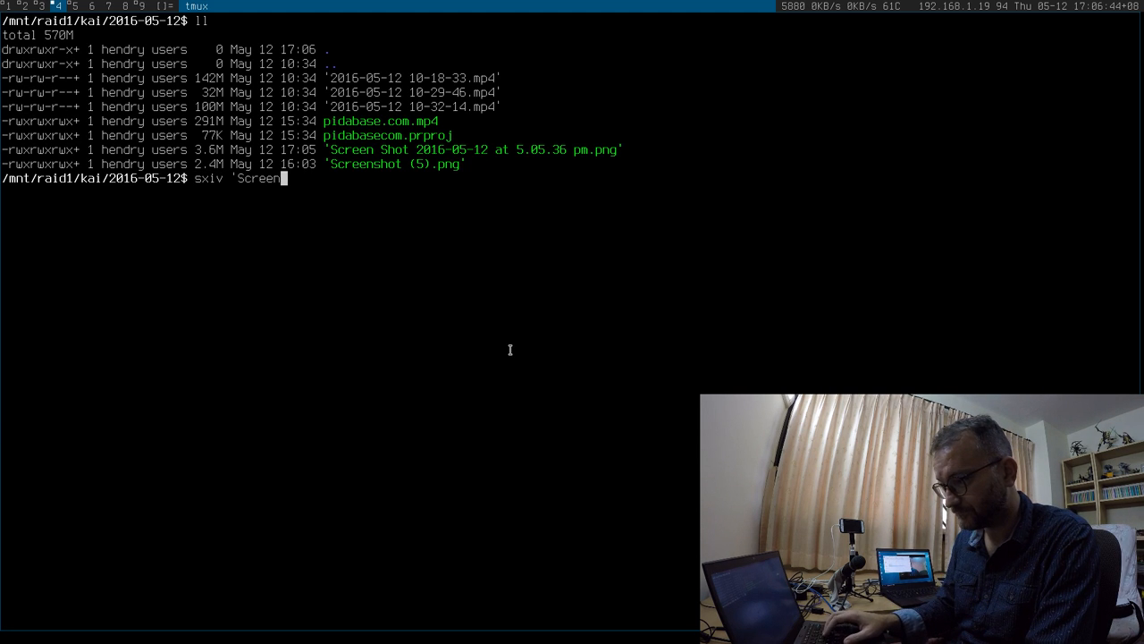
type("Shot 2016-05-12 at 5.05.36 pm.png'")
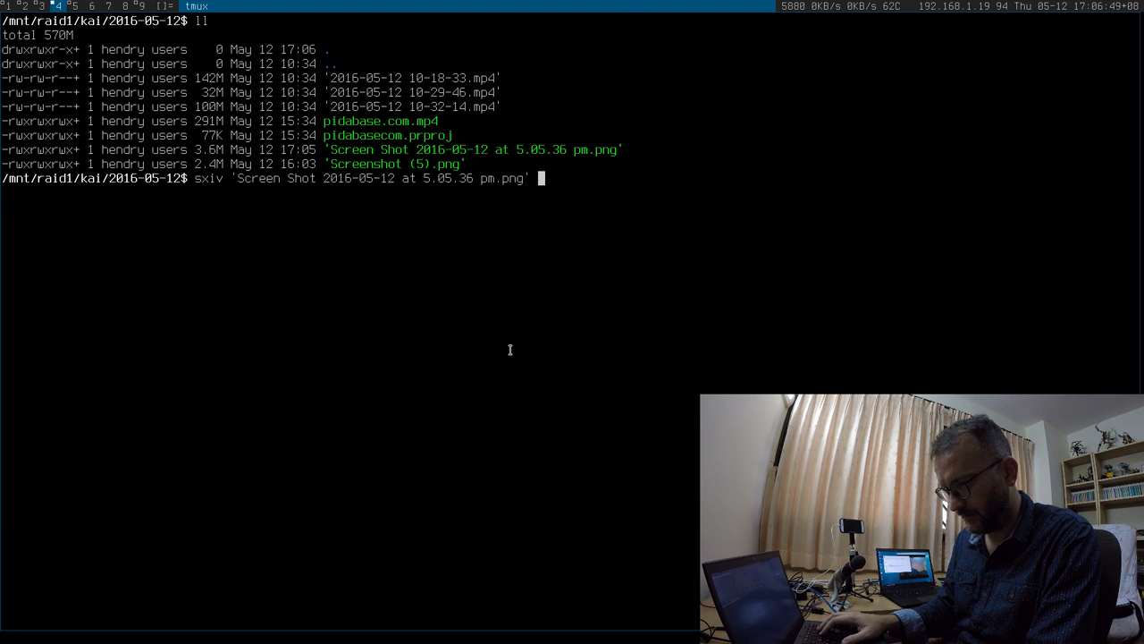
key("Return")
type("sxiv 'Screenshot (5).png")
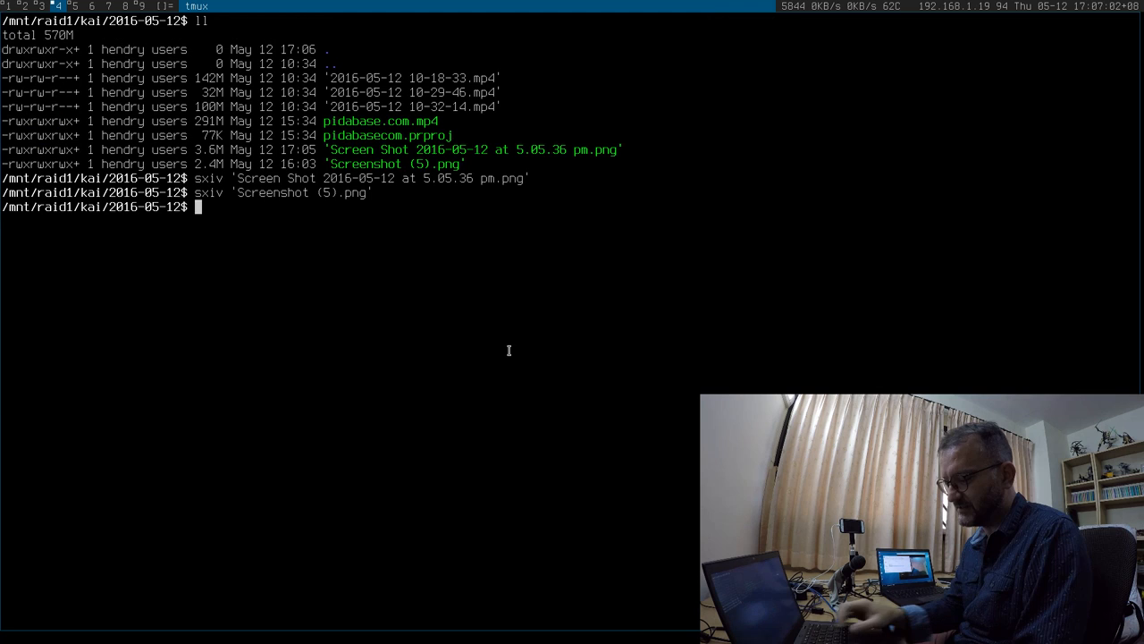
type("mount | g")
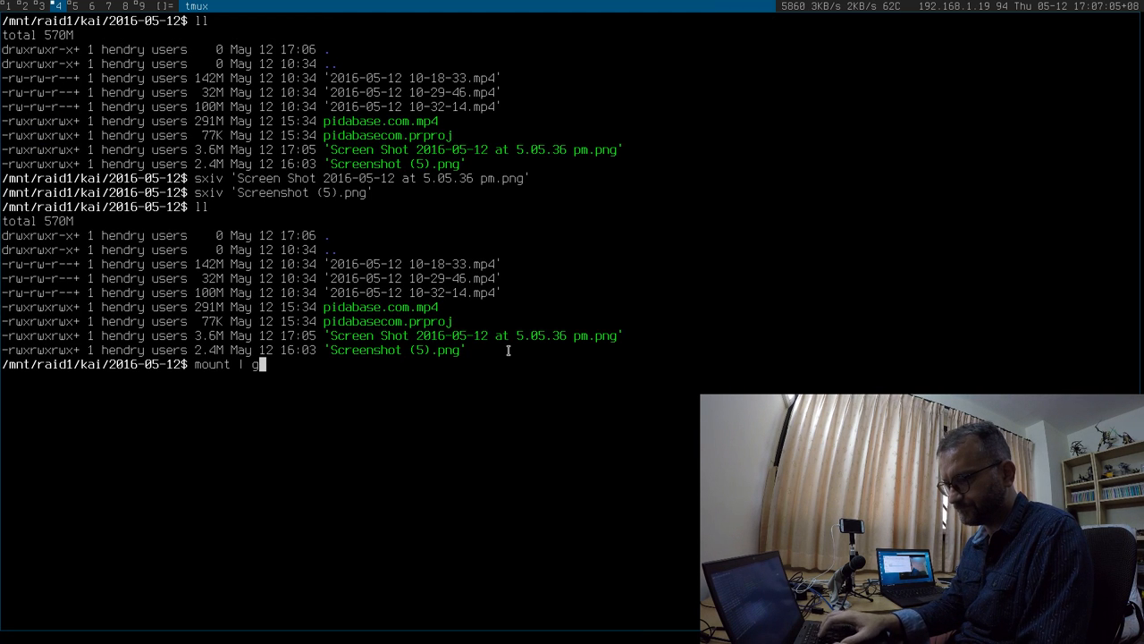